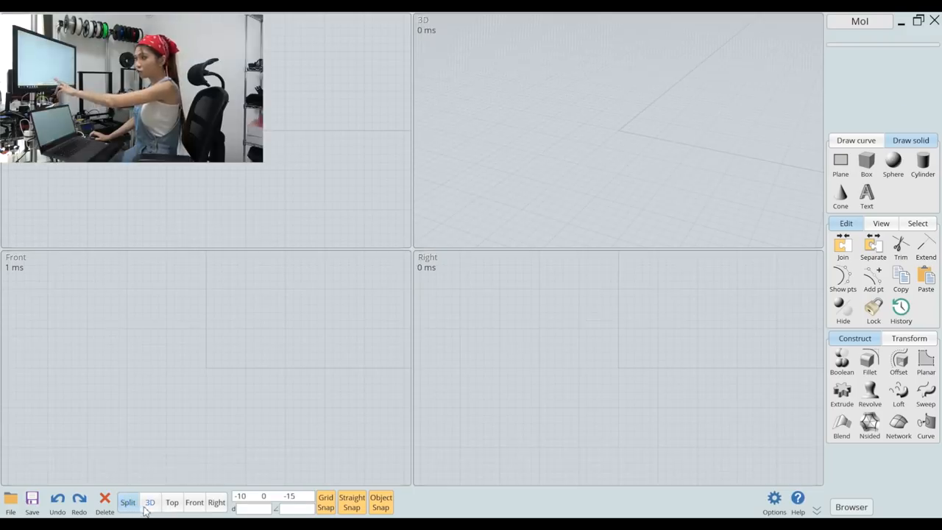
- Show only the perspective view, then create a cylinder at the origin, radius 1.65, height 30
click(150, 503)
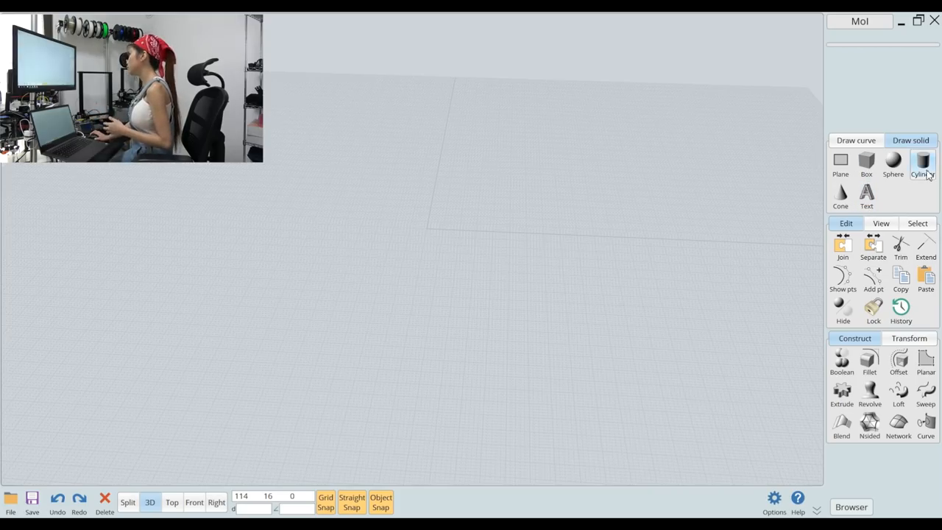
click(923, 164)
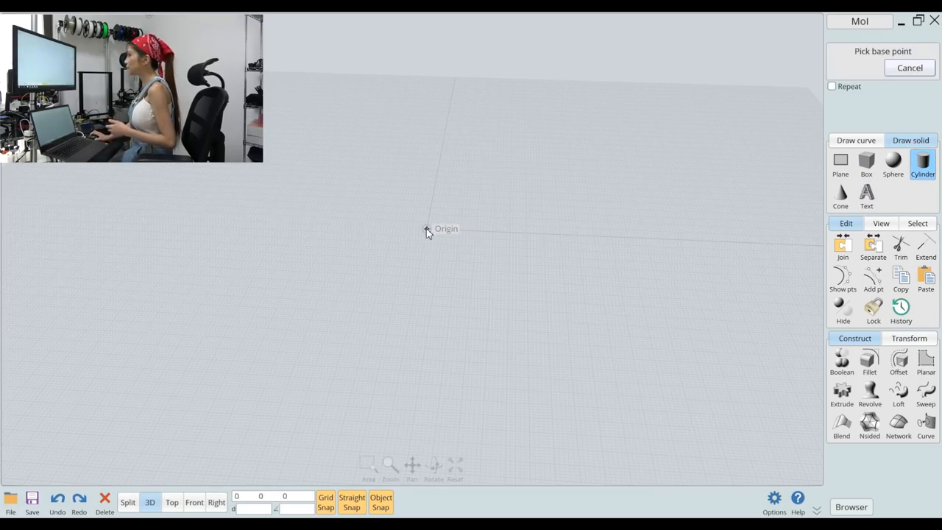
click(427, 229)
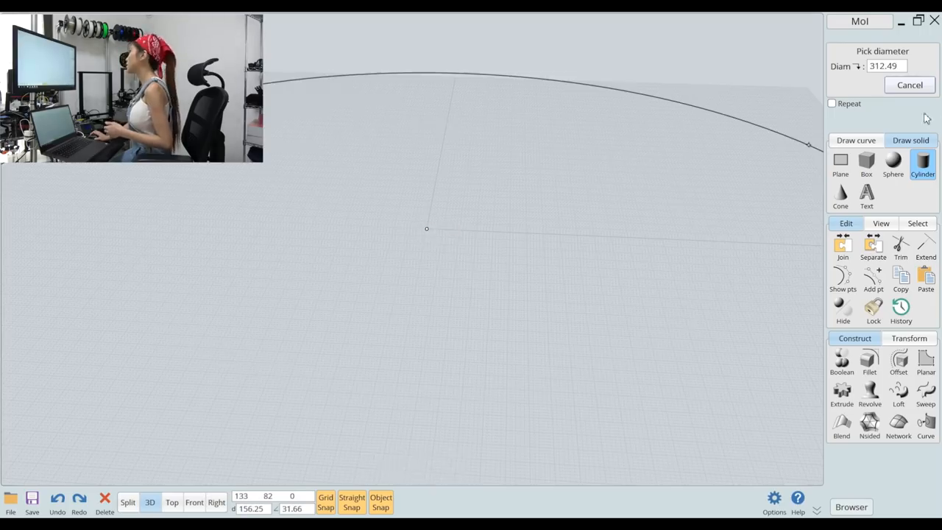
click(858, 66)
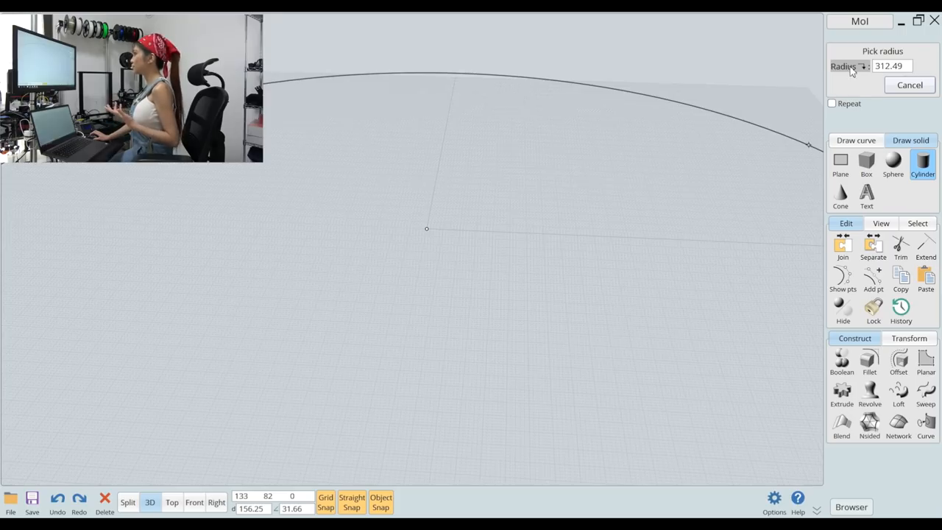
click(860, 65)
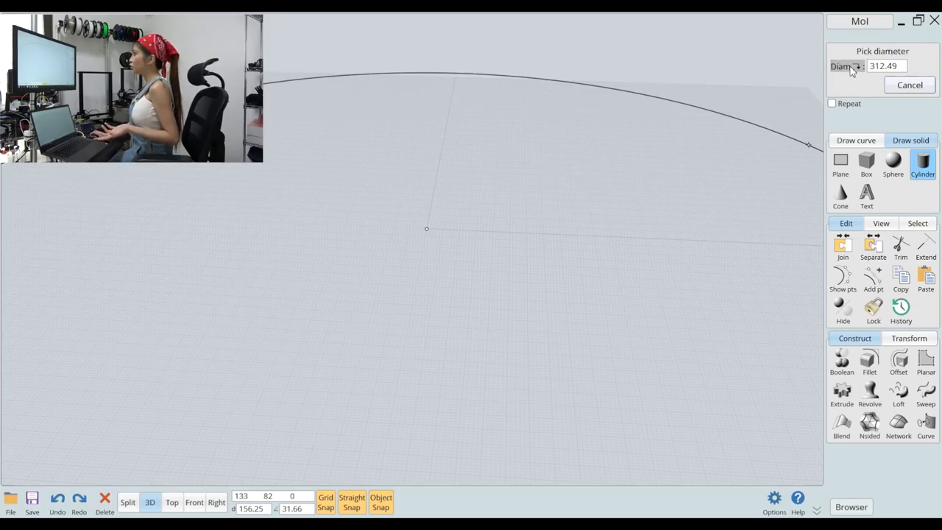
click(886, 68)
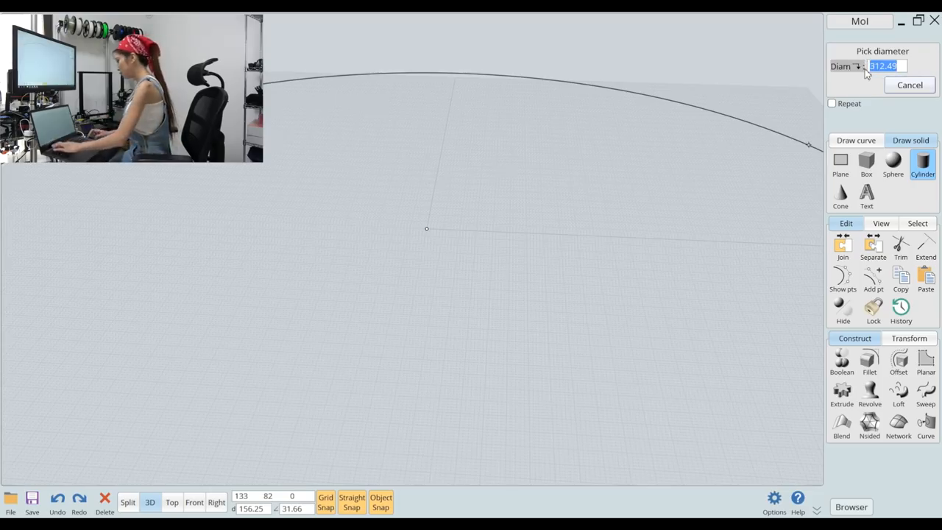
key(Enter)
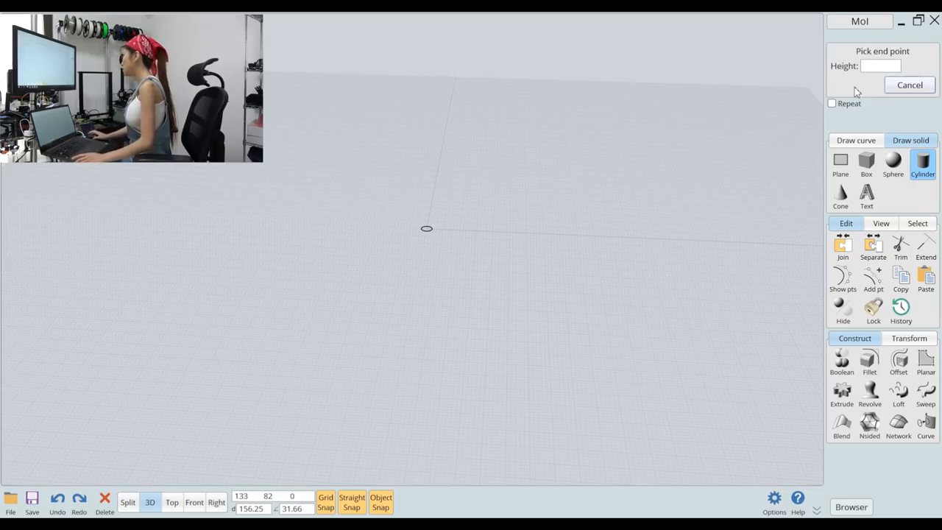
click(873, 67)
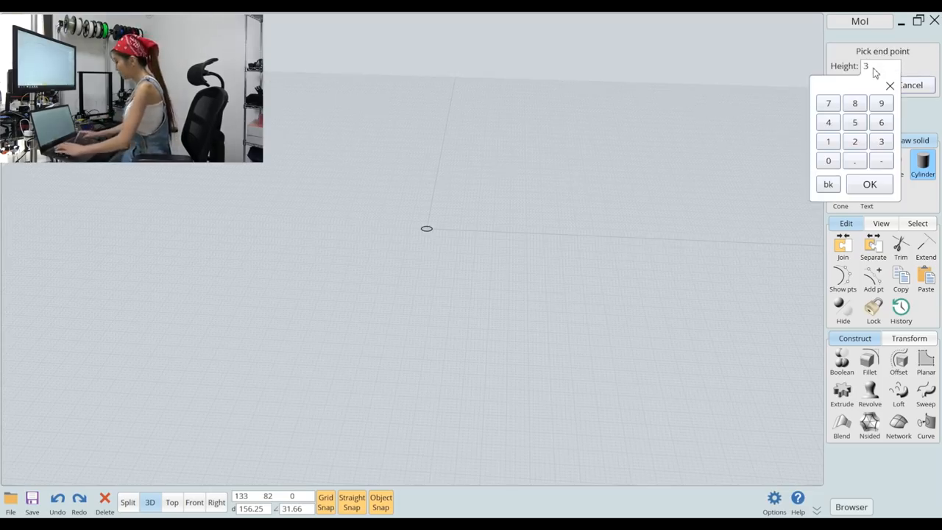
click(869, 184)
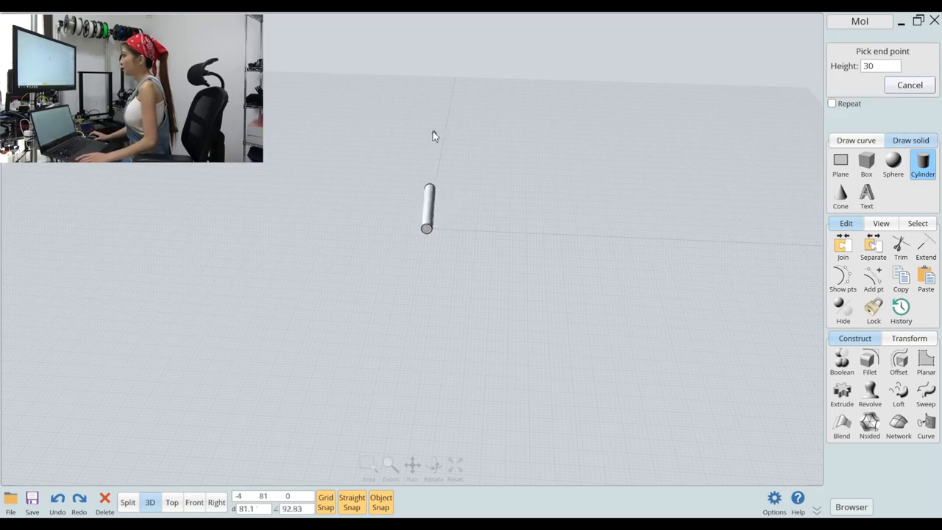
click(909, 84)
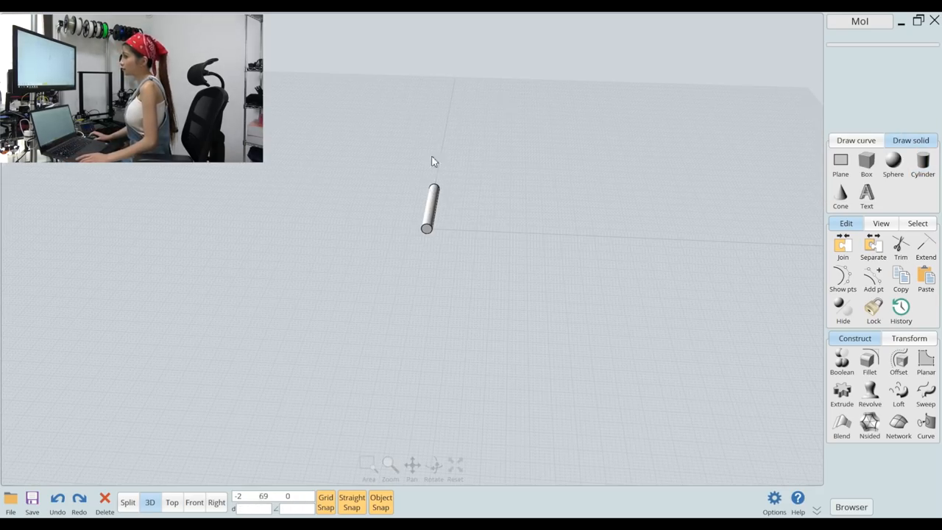
- Rotate the rod with copies about its base to get three radial rods
click(430, 220)
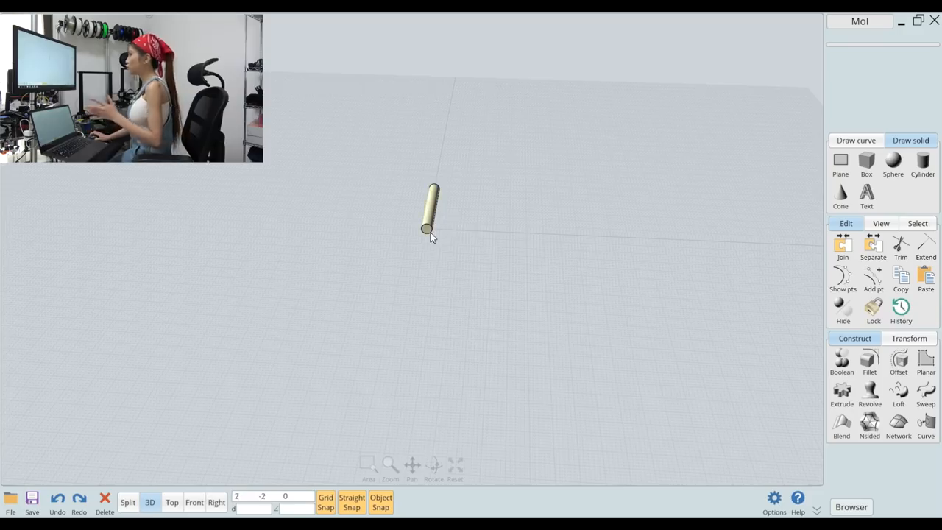
click(427, 227)
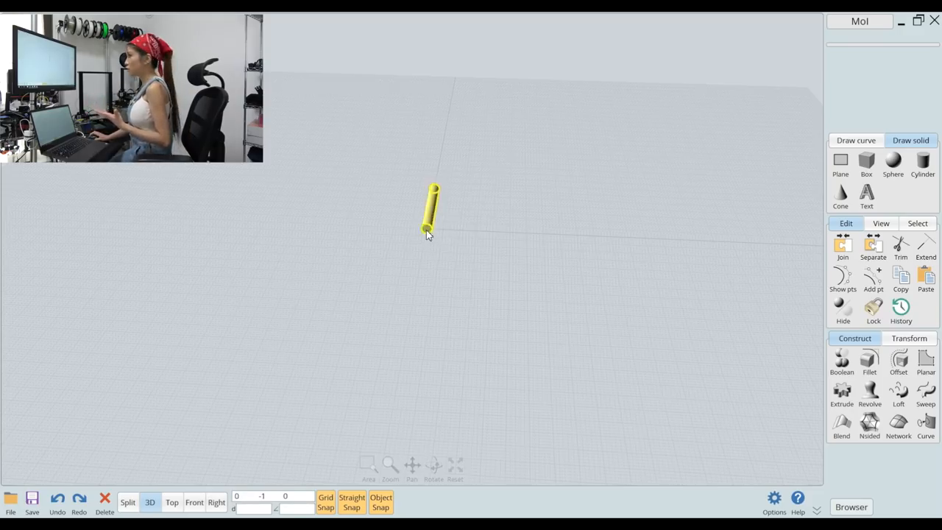
click(908, 337)
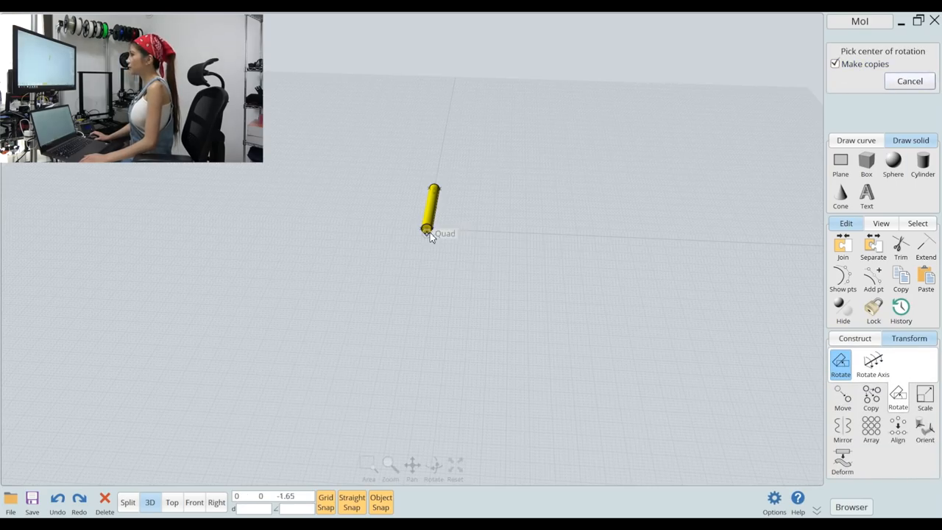
click(427, 230)
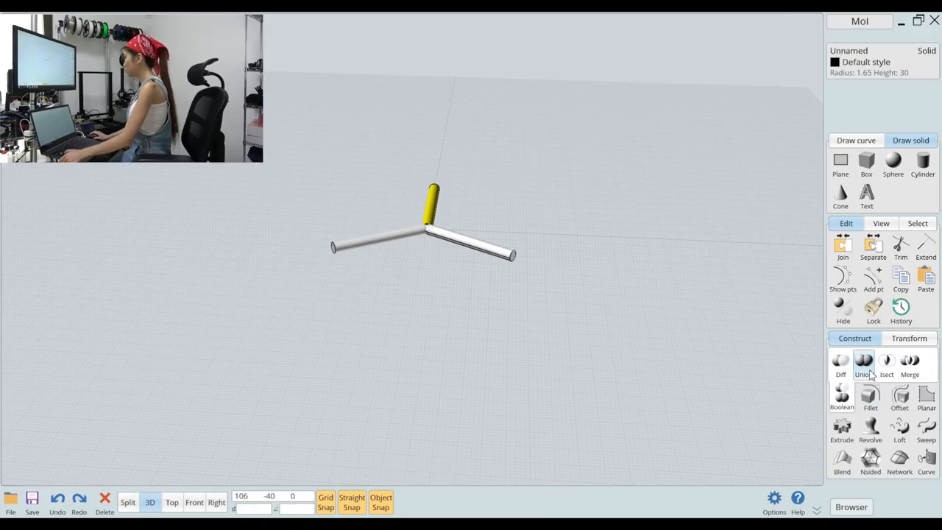
- Boolean-union the three rods into a single Y-joint solid
click(862, 362)
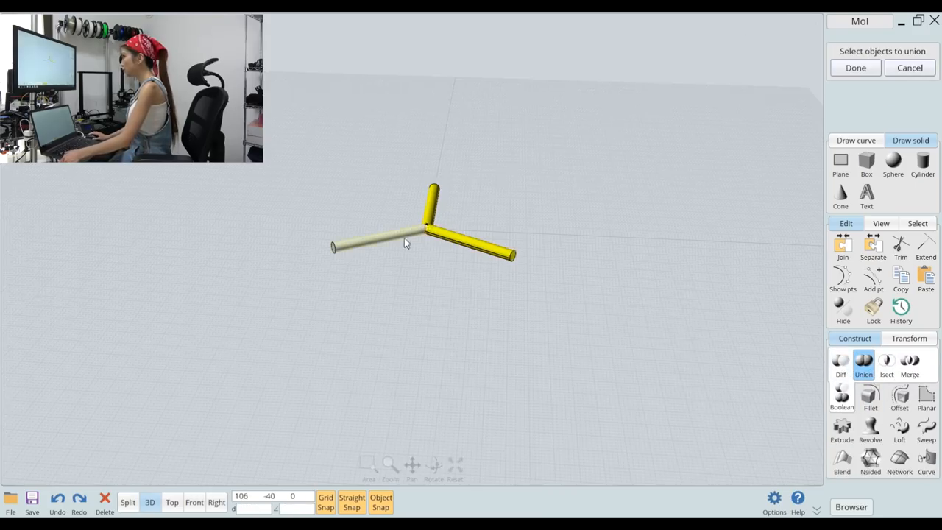
click(864, 67)
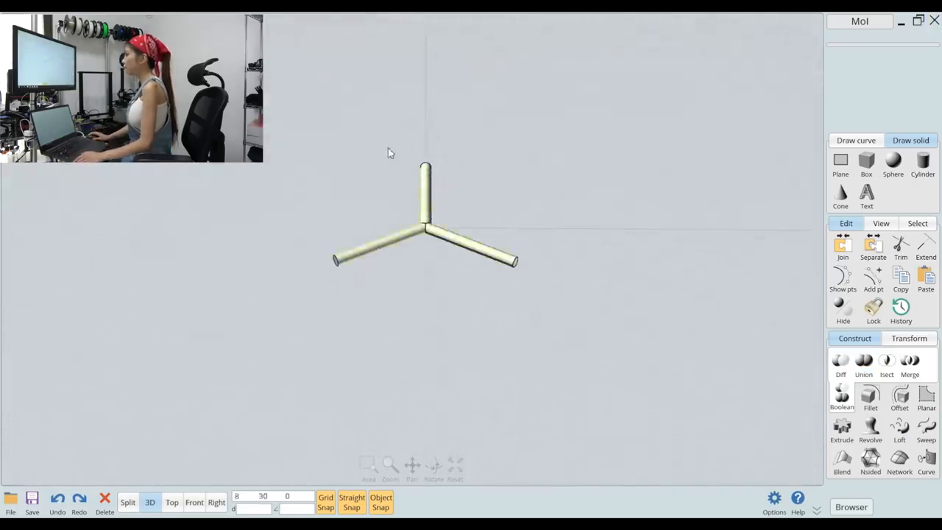
click(424, 221)
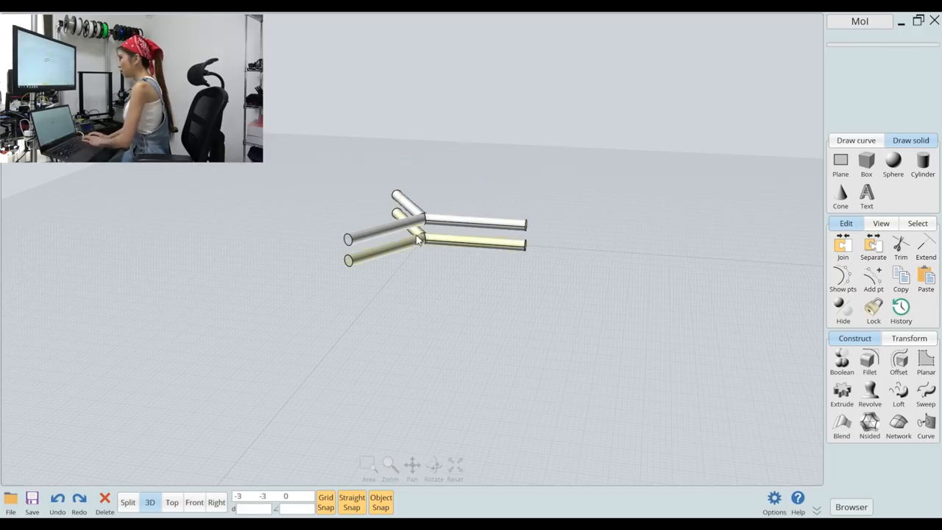
- Place a copy of the Y-joint piece directly below the original
click(421, 244)
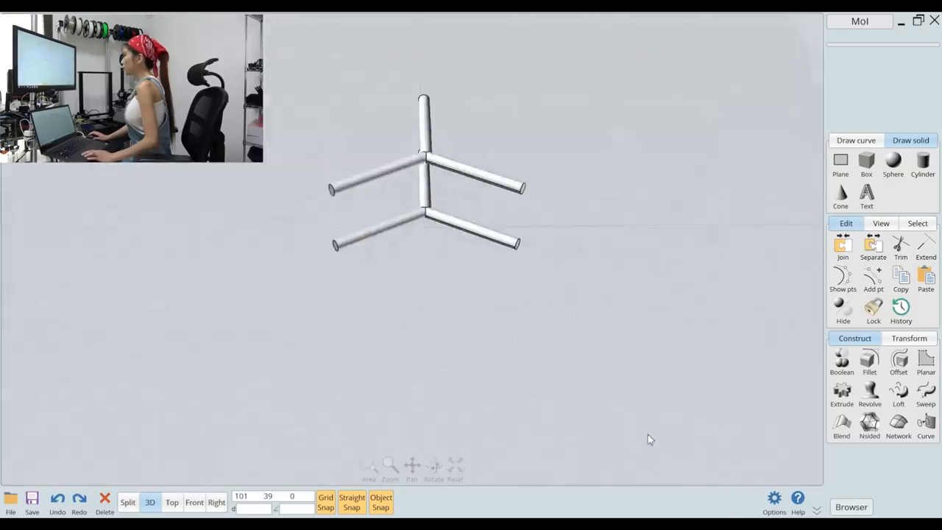
- Create a disc at the lower junction, diameter 40.5 and height 18
click(922, 160)
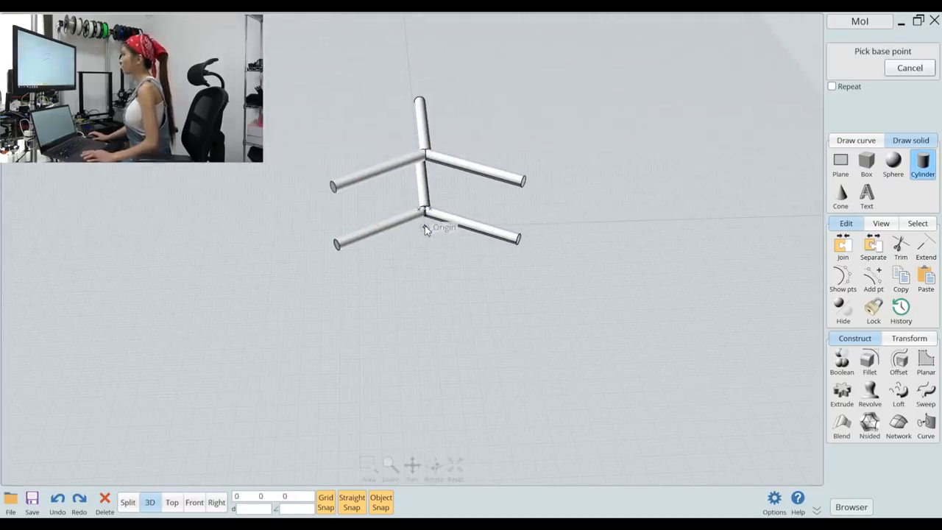
click(424, 227)
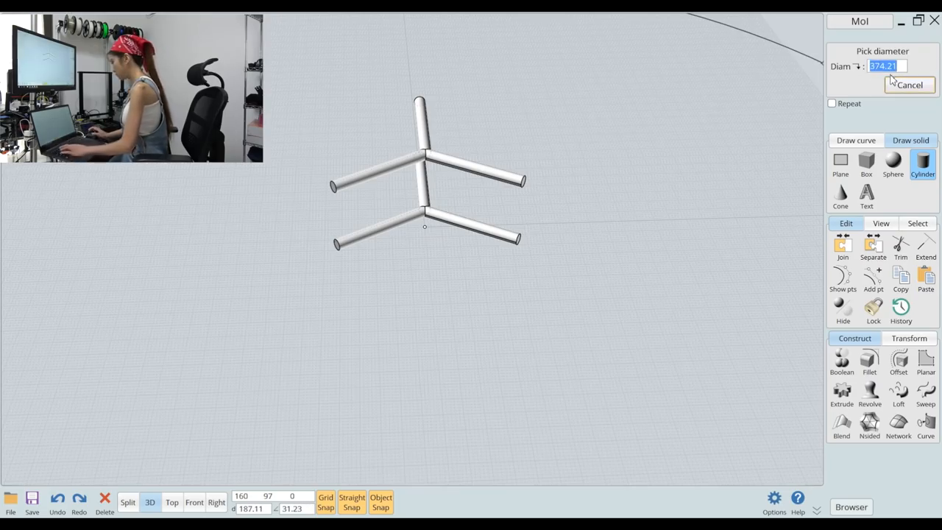
text(40.5)
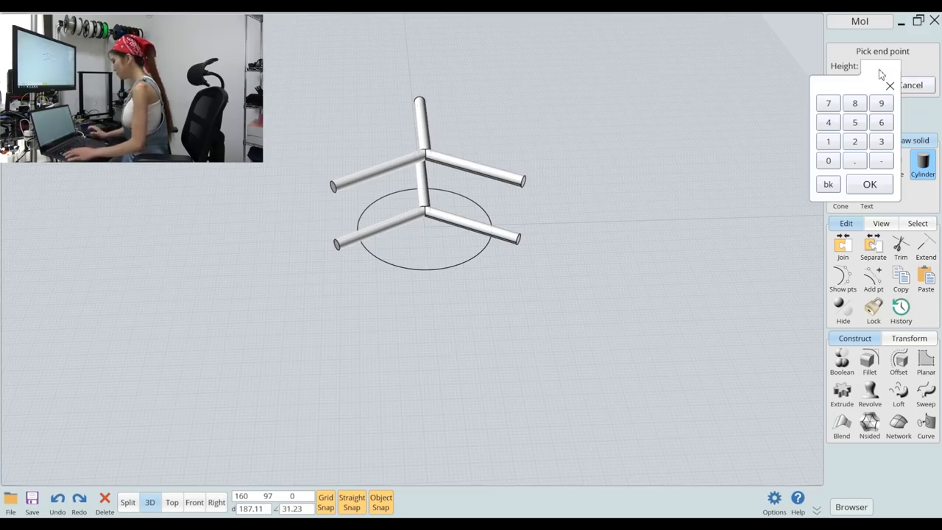
text(18)
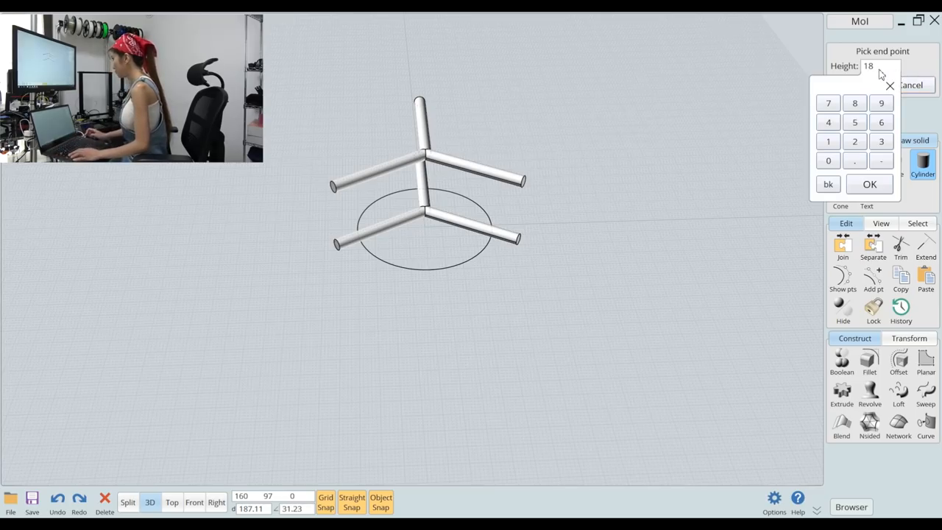
click(868, 184)
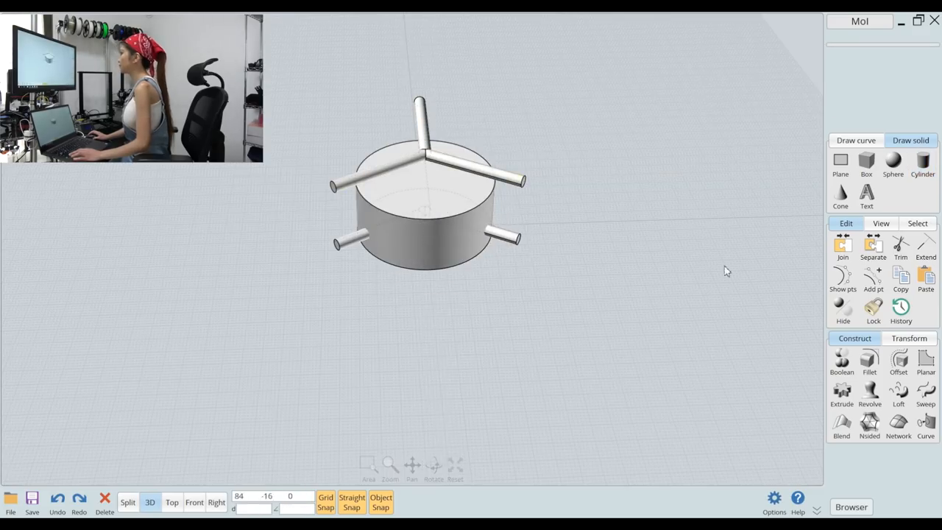
mouse_move(630, 127)
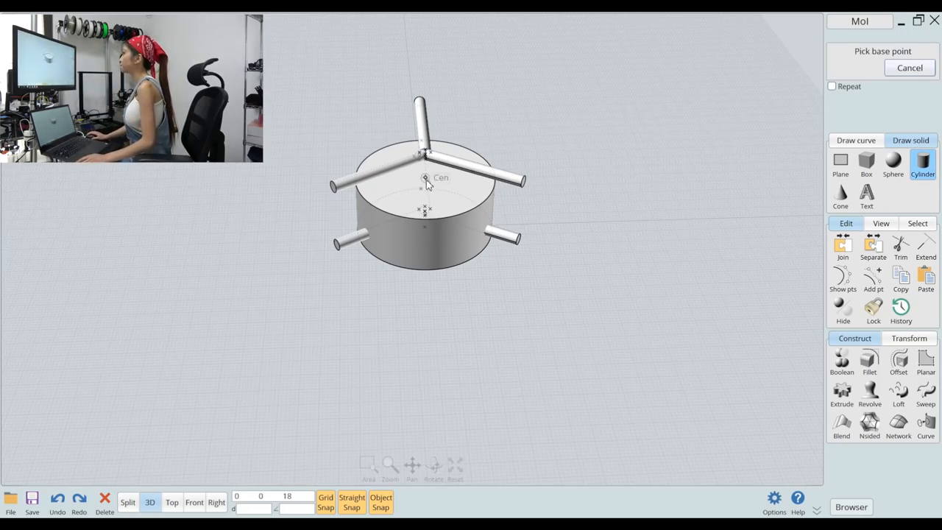
- Stack a slightly narrower disc on the first disc's top centre
click(427, 177)
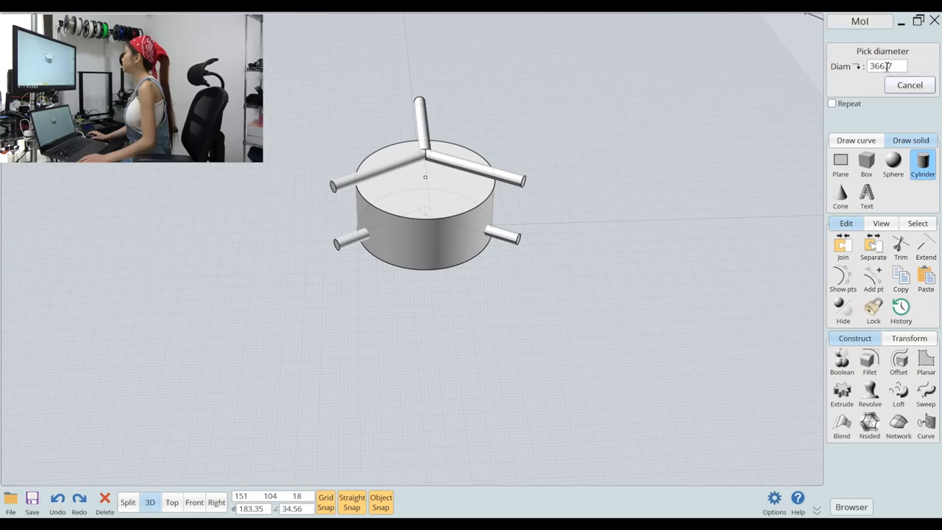
triple_click(892, 67)
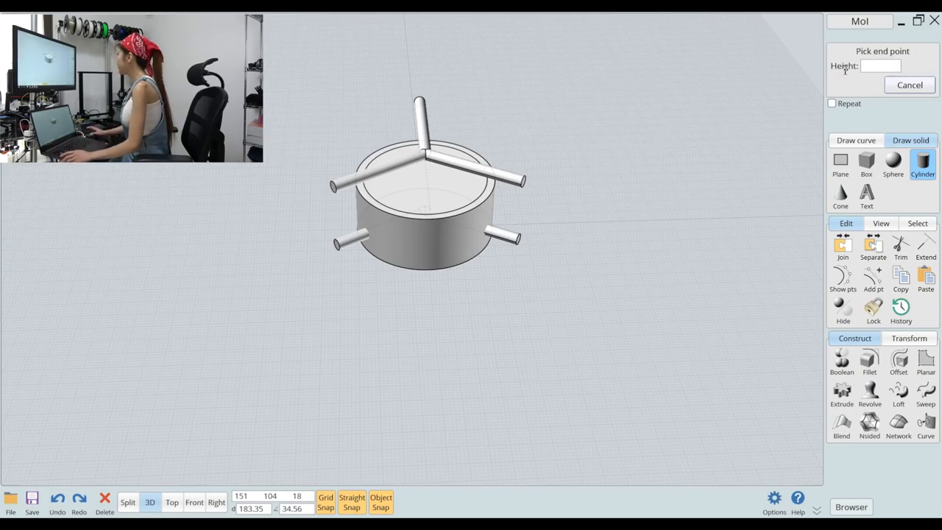
click(870, 68)
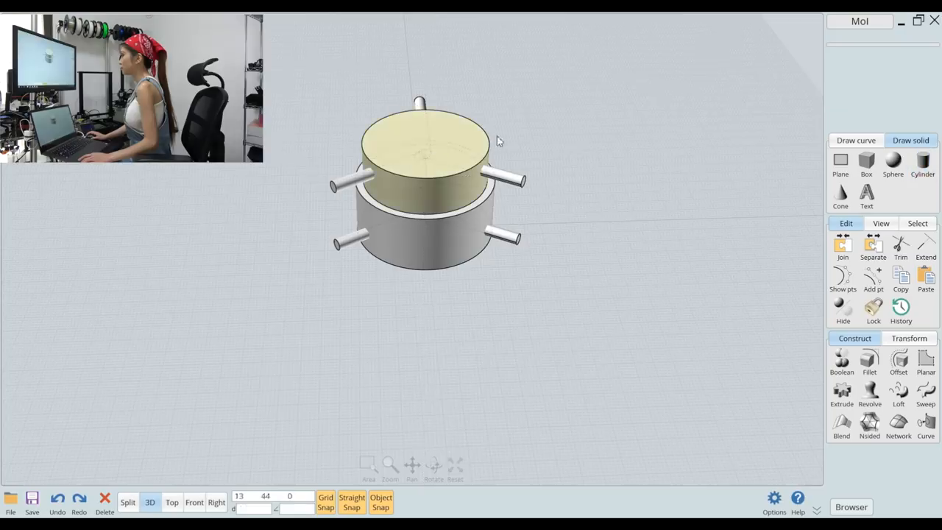
drag(497, 140, 602, 239)
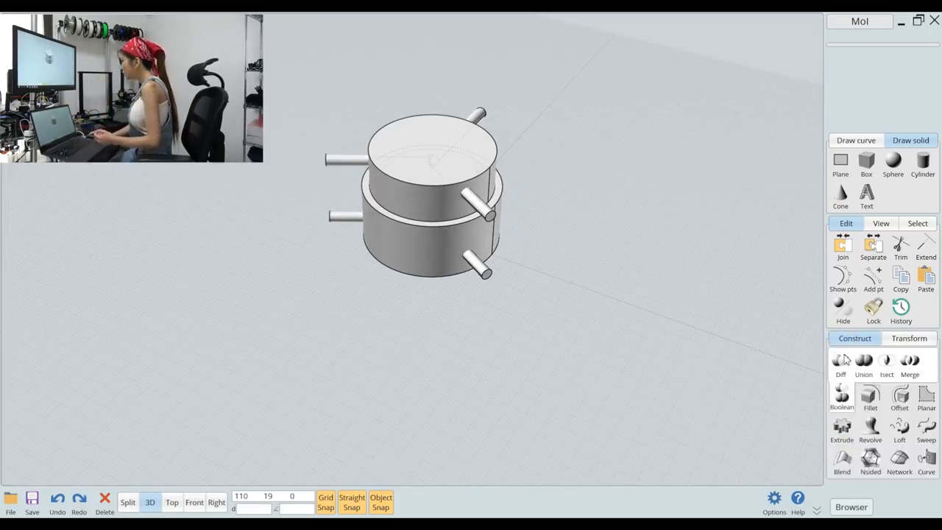
- Boolean-union the two discs and radial pins into one solid
click(862, 360)
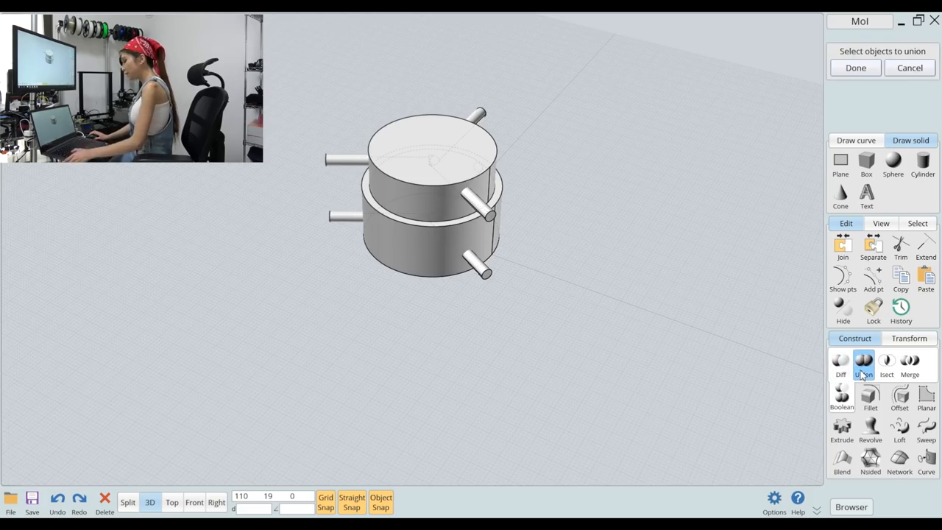
click(488, 221)
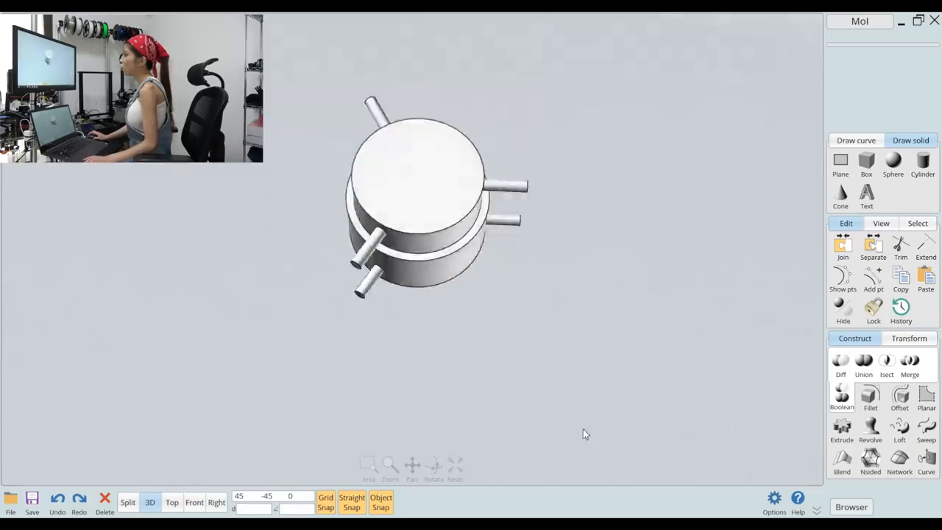
drag(586, 432, 538, 389)
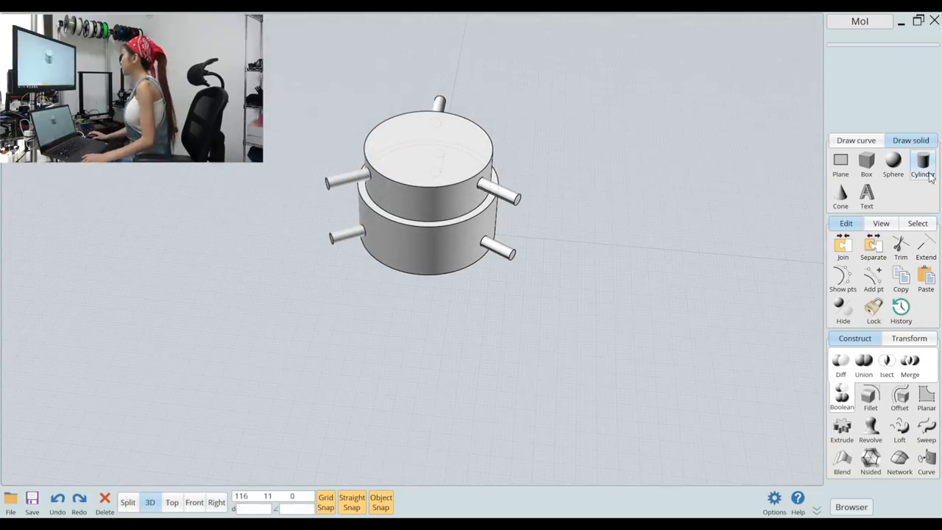
- Create an outer cylinder at the origin, diameter 50, matching the stack height
click(923, 162)
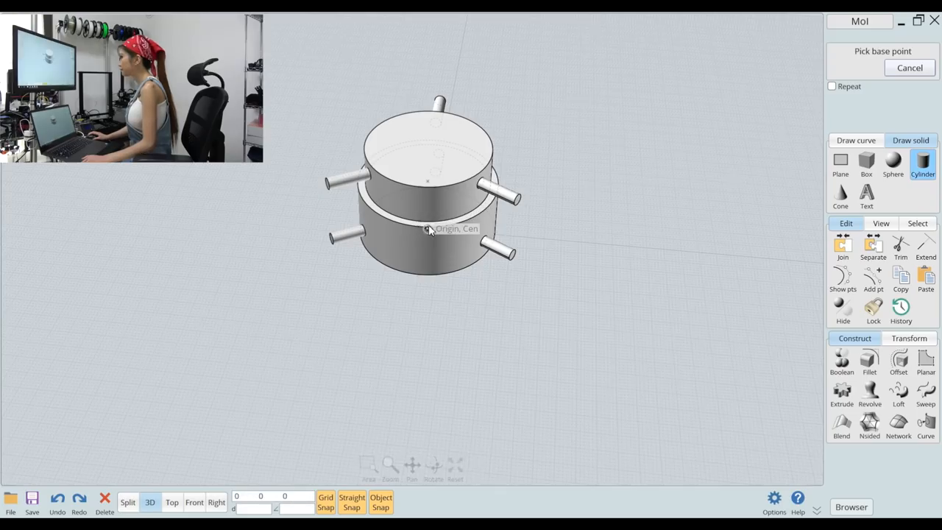
click(427, 229)
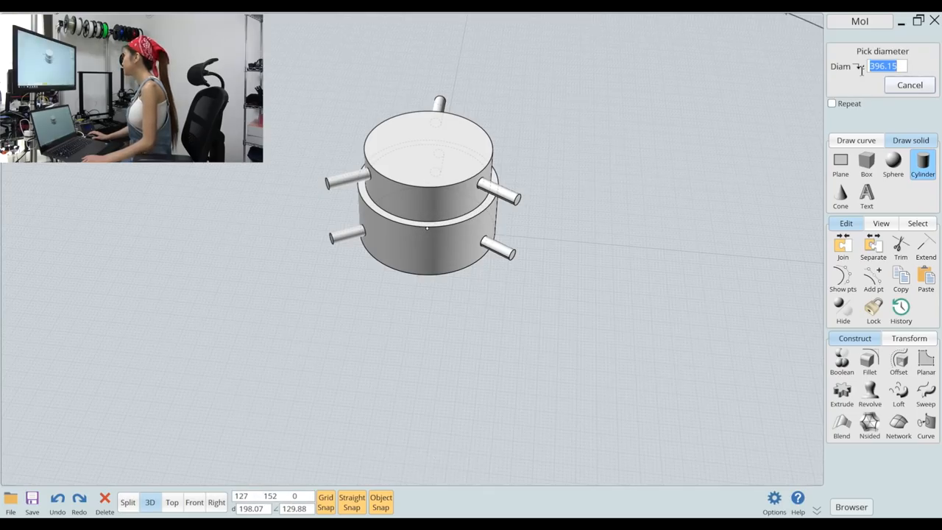
text(50)
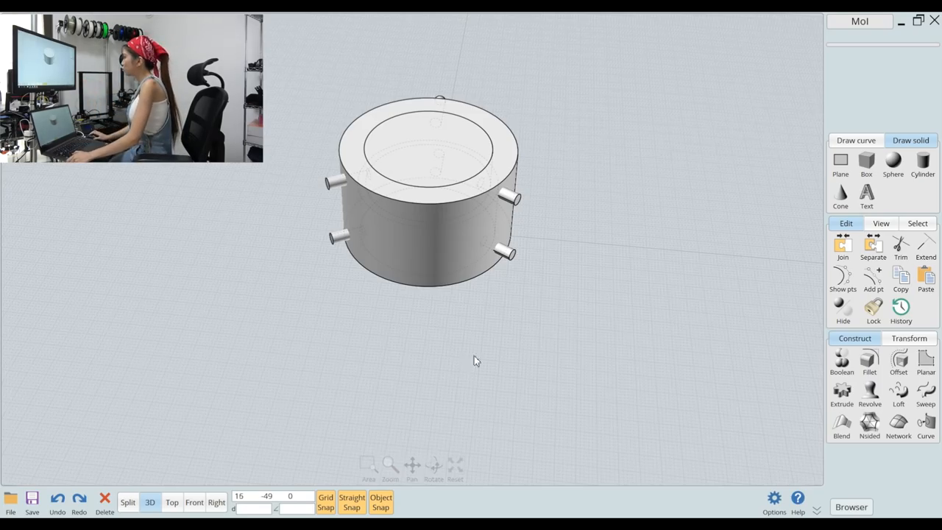
- Boolean-difference the inner stack from the outer cylinder, leaving a hollow ring with side holes
click(842, 360)
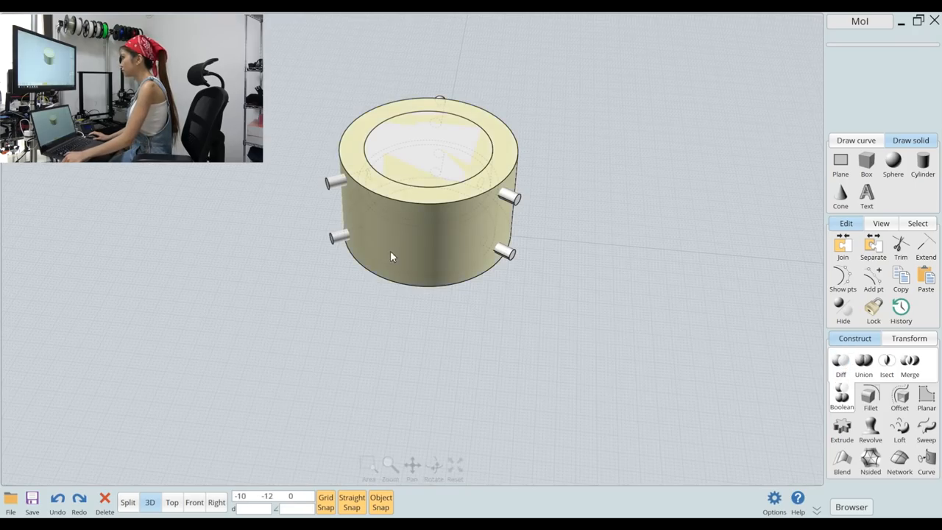
click(841, 362)
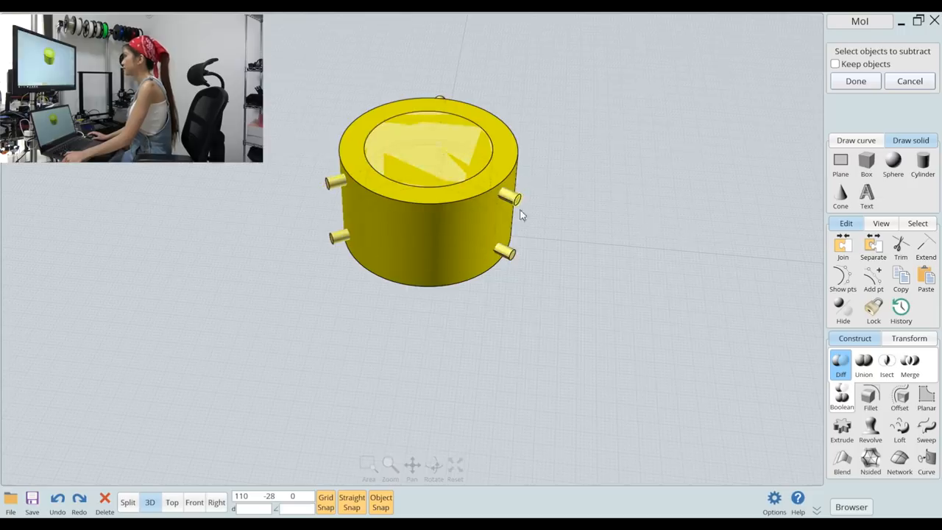
click(857, 81)
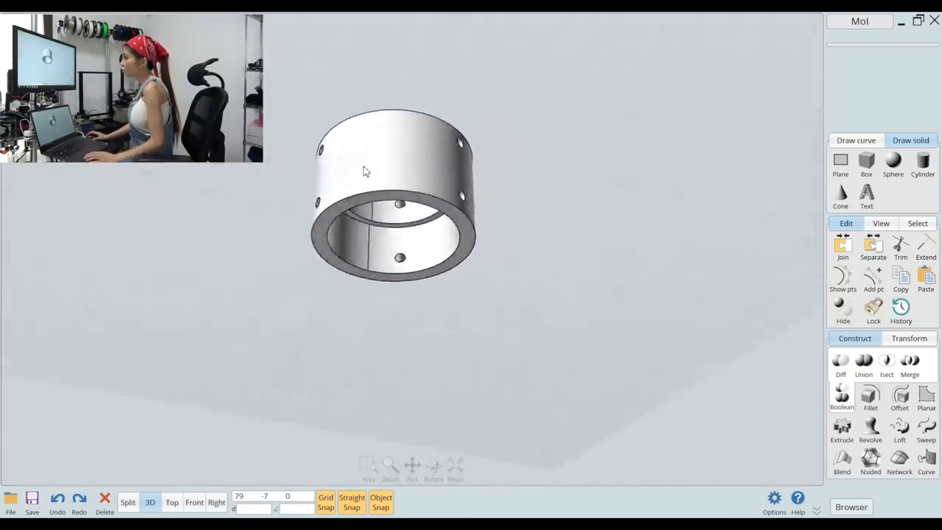
drag(365, 171, 501, 394)
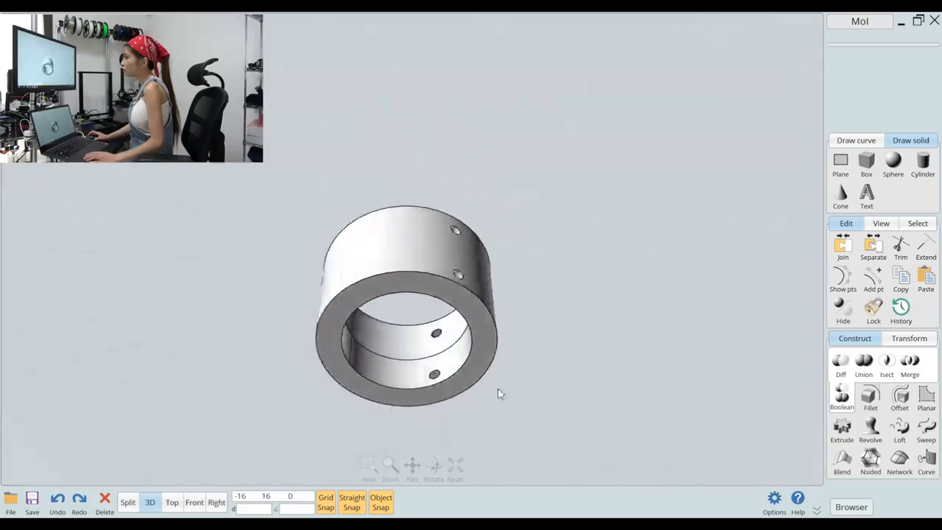